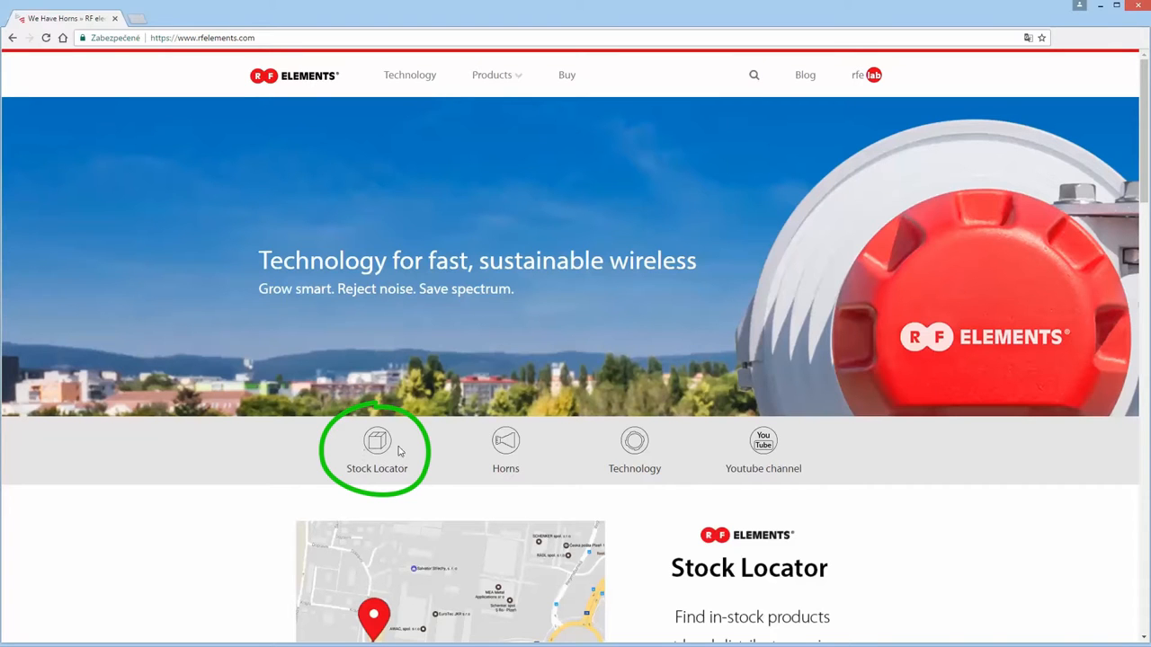
Step: Scroll the homepage past the Stock Locator banner and videos to the Where To Buy footer
scroll(down, 3)
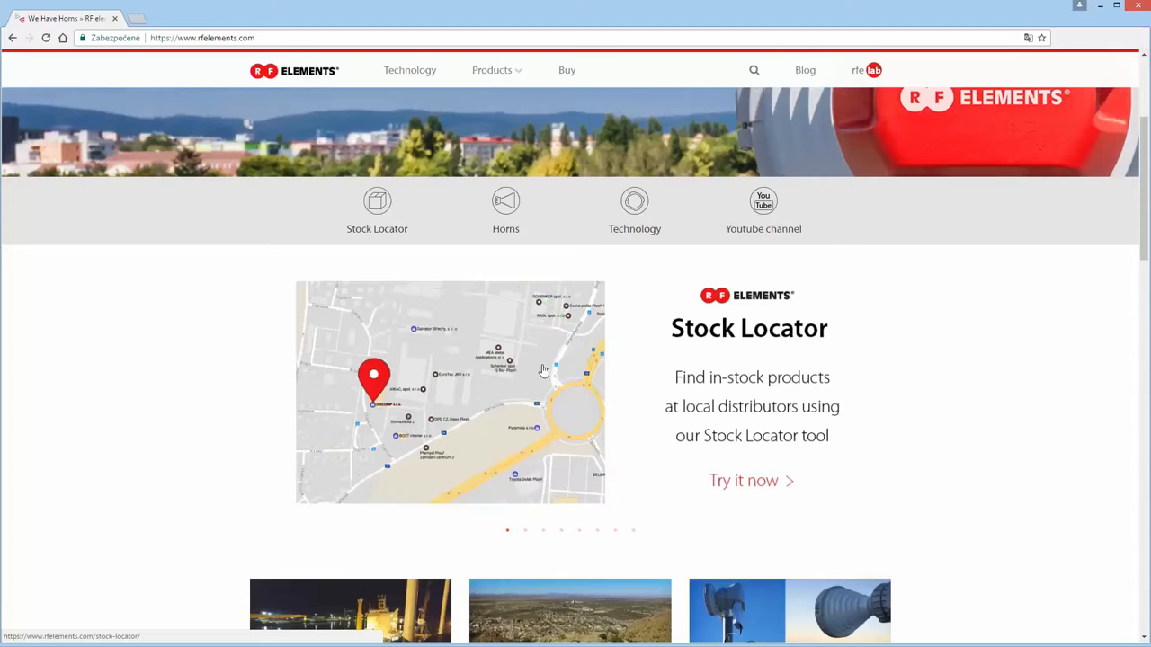
scroll(down, 3)
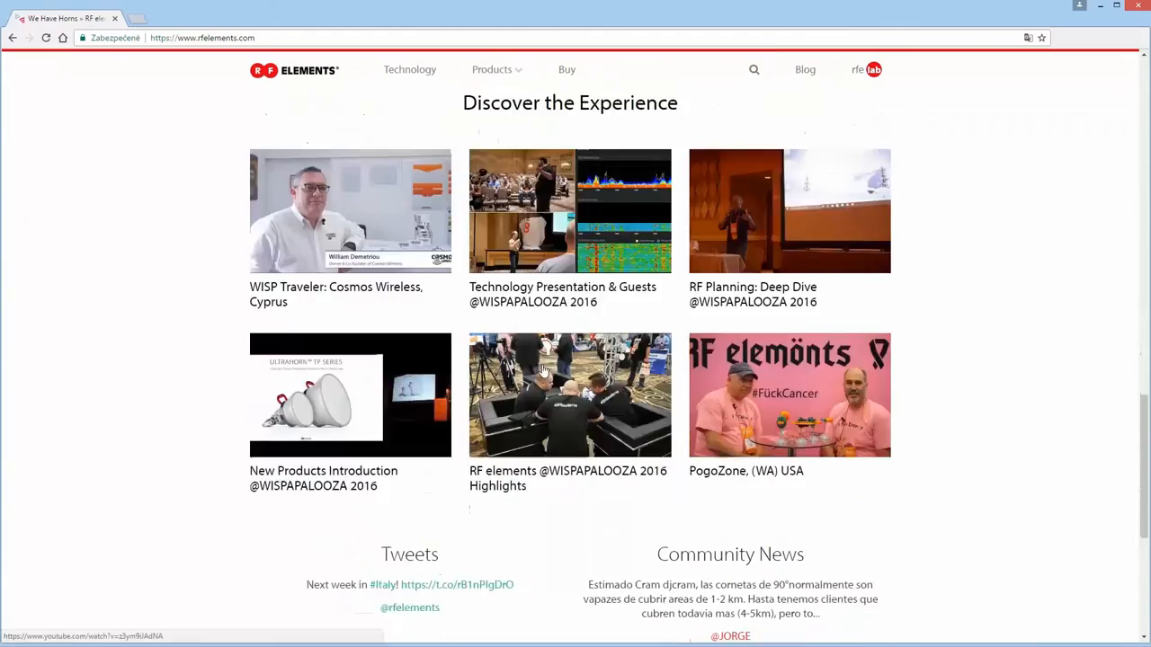
scroll(down, 3)
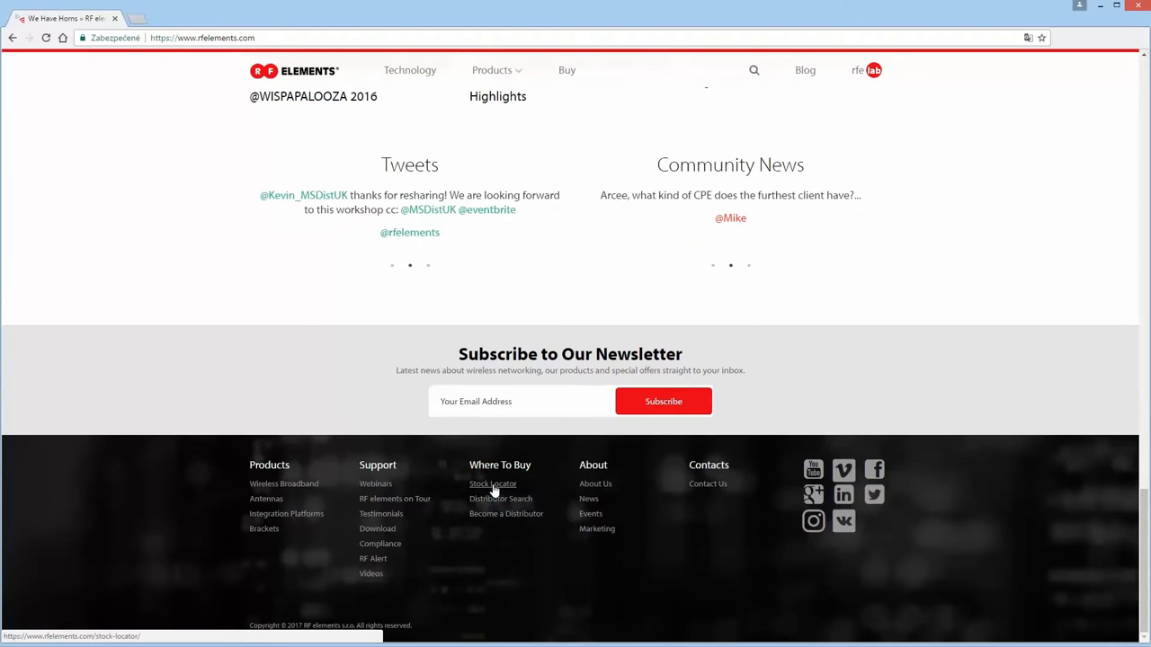
Step: Open Stock Locator from the footer and browse Product IDs, keeping 30° HORN SH-CC S-30
click(492, 483)
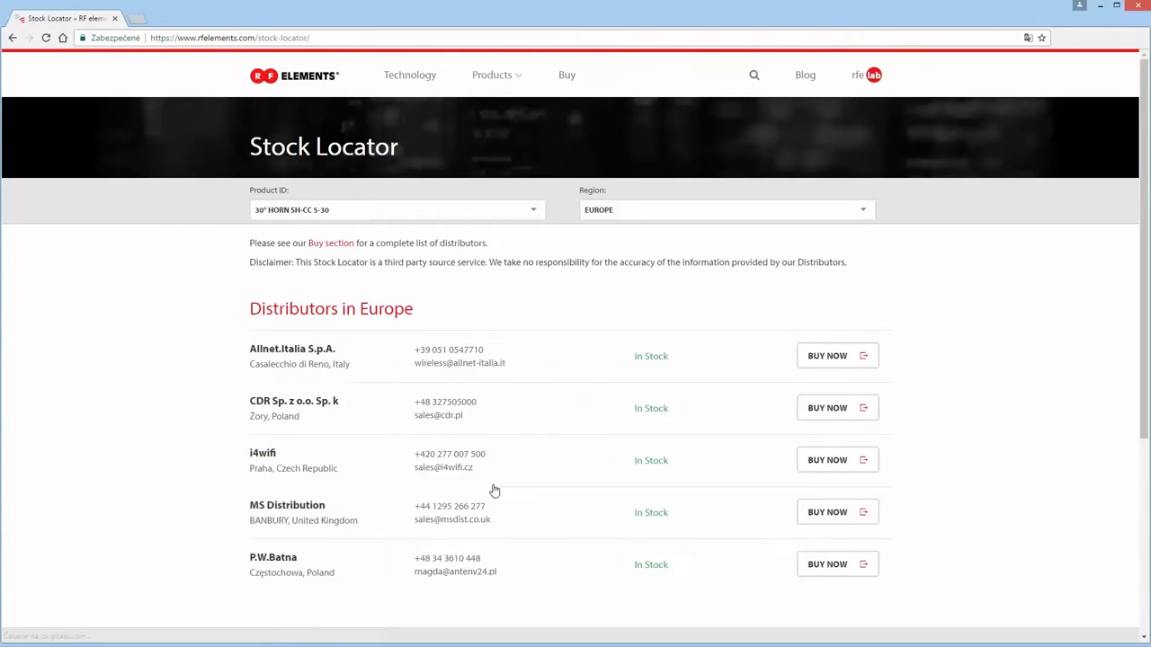
mouse_move(498, 285)
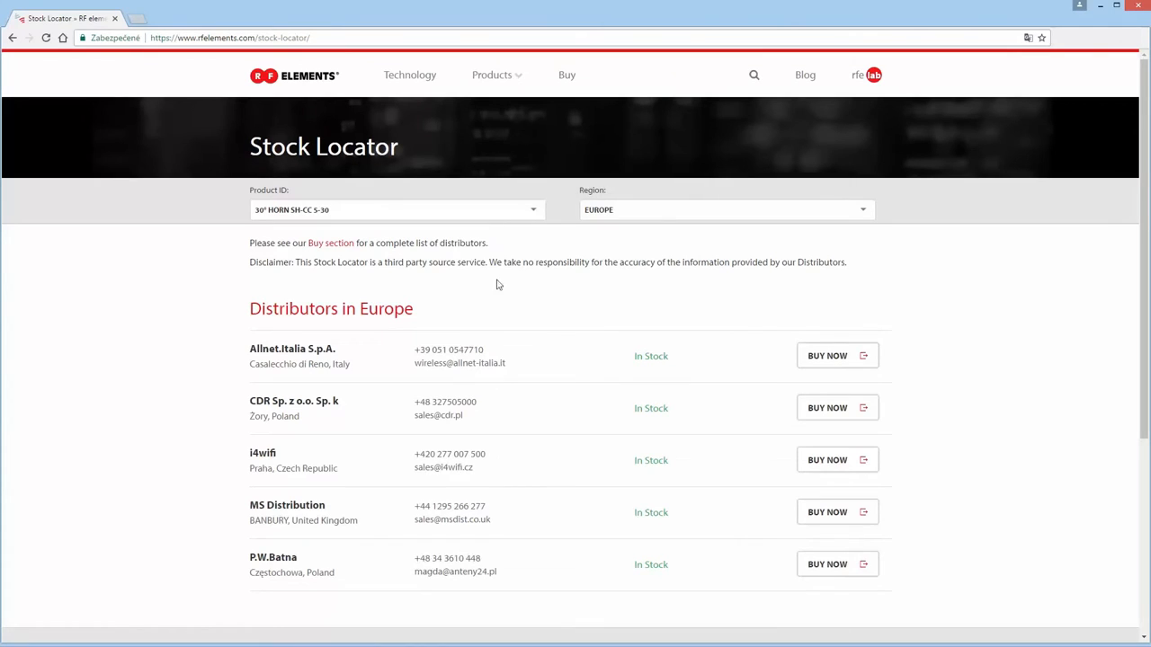
click(533, 210)
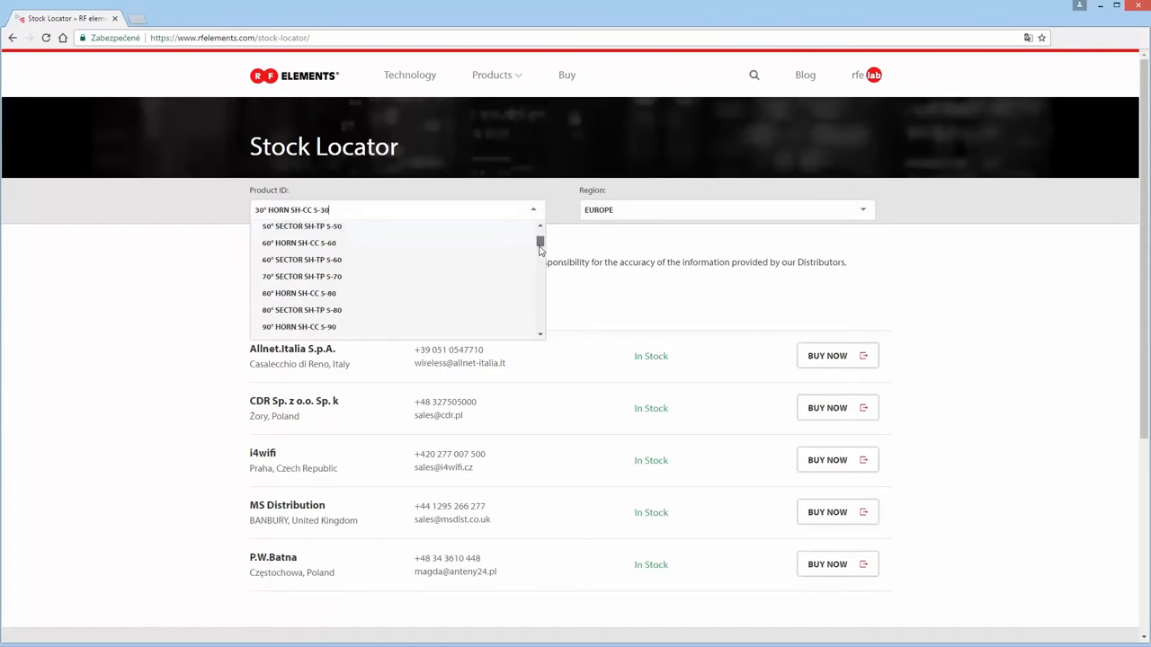
scroll(down, 3)
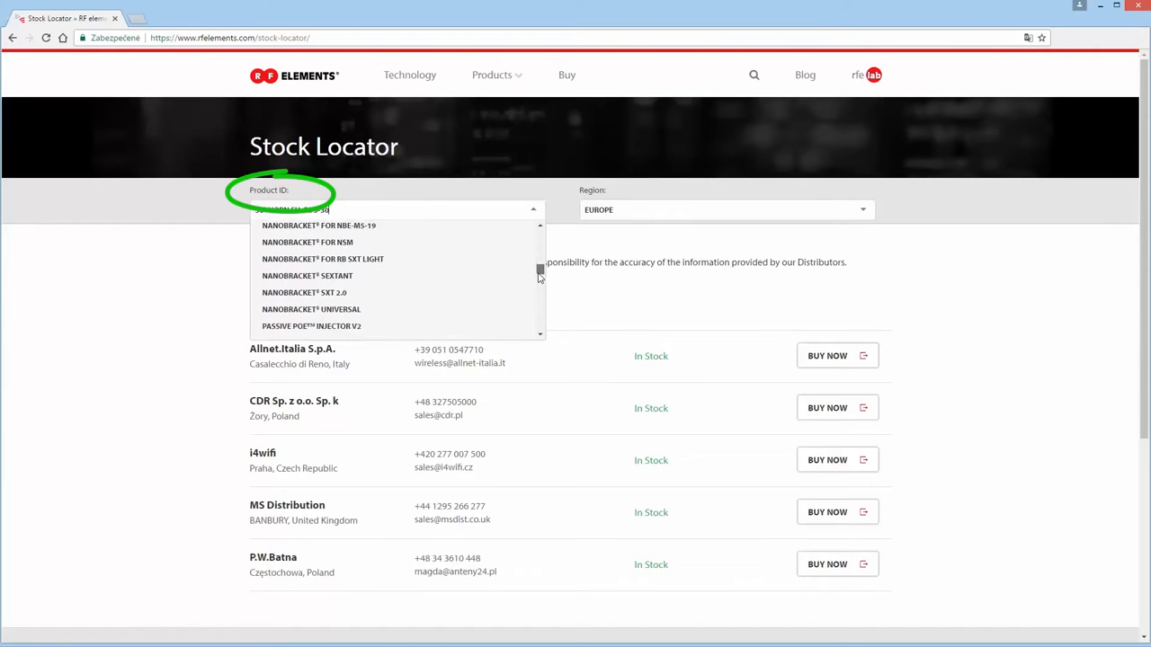
scroll(up, 3)
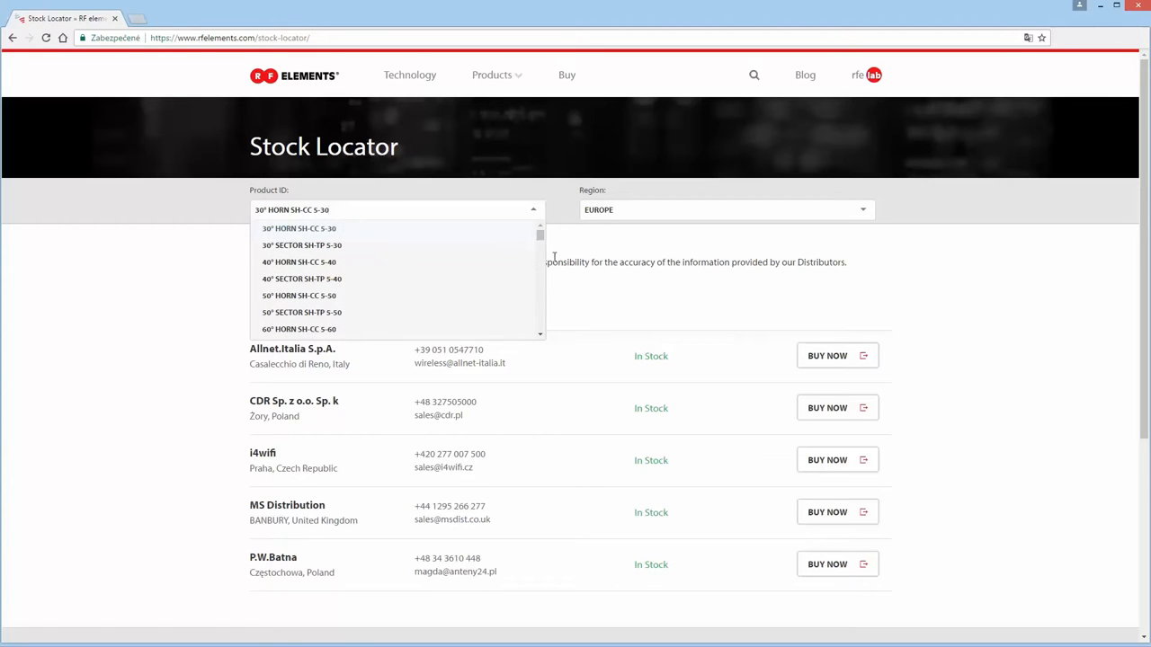
click(299, 228)
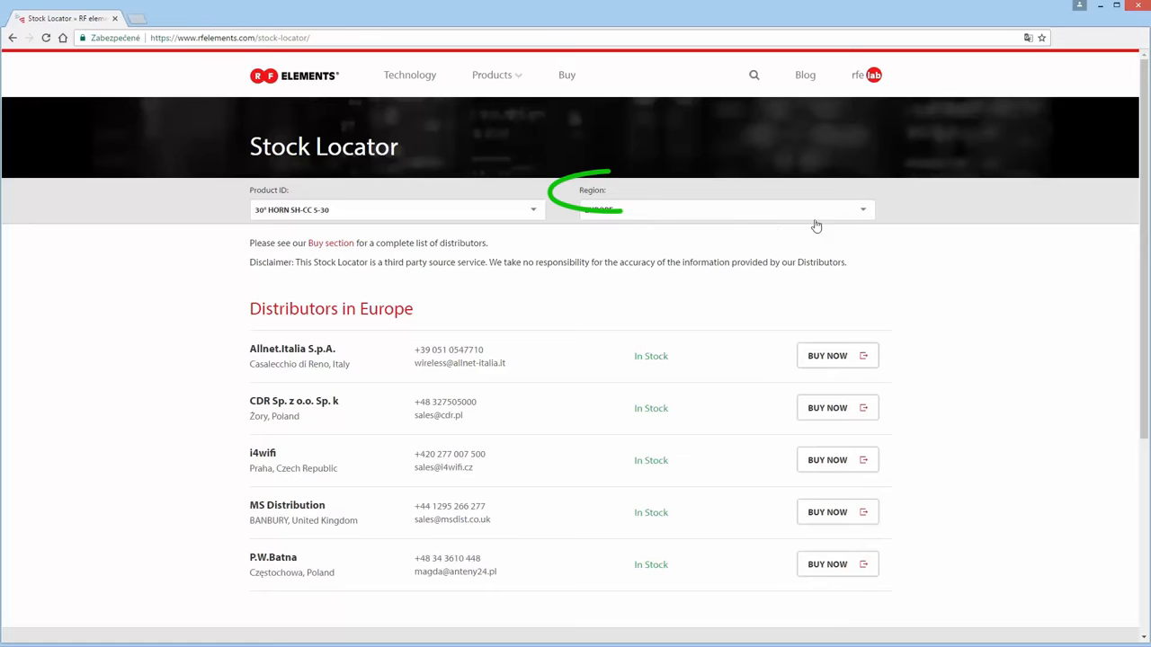
Step: Switch the Region through Americas and Africa to World, then scroll the distributor results
click(724, 210)
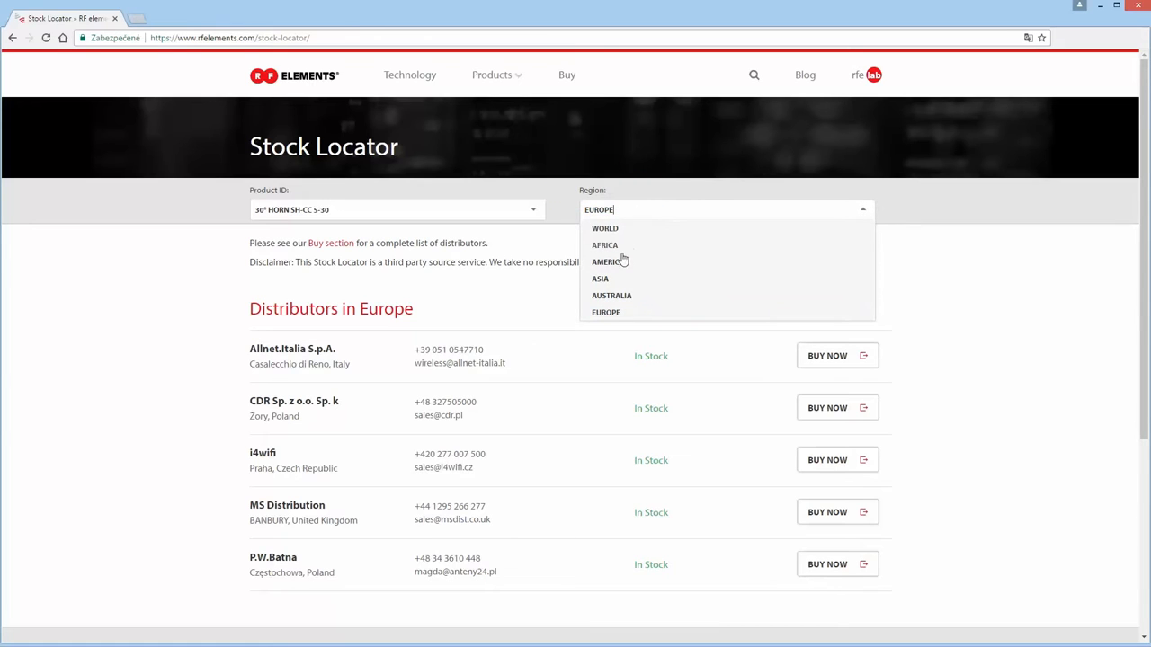
click(609, 262)
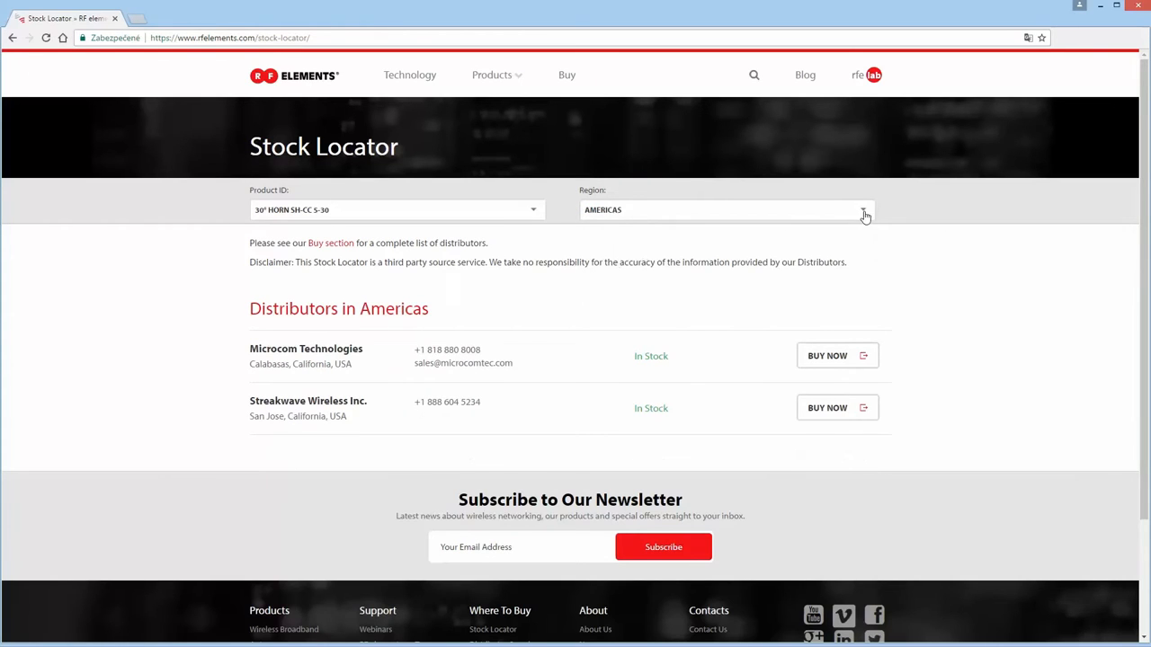
click(862, 209)
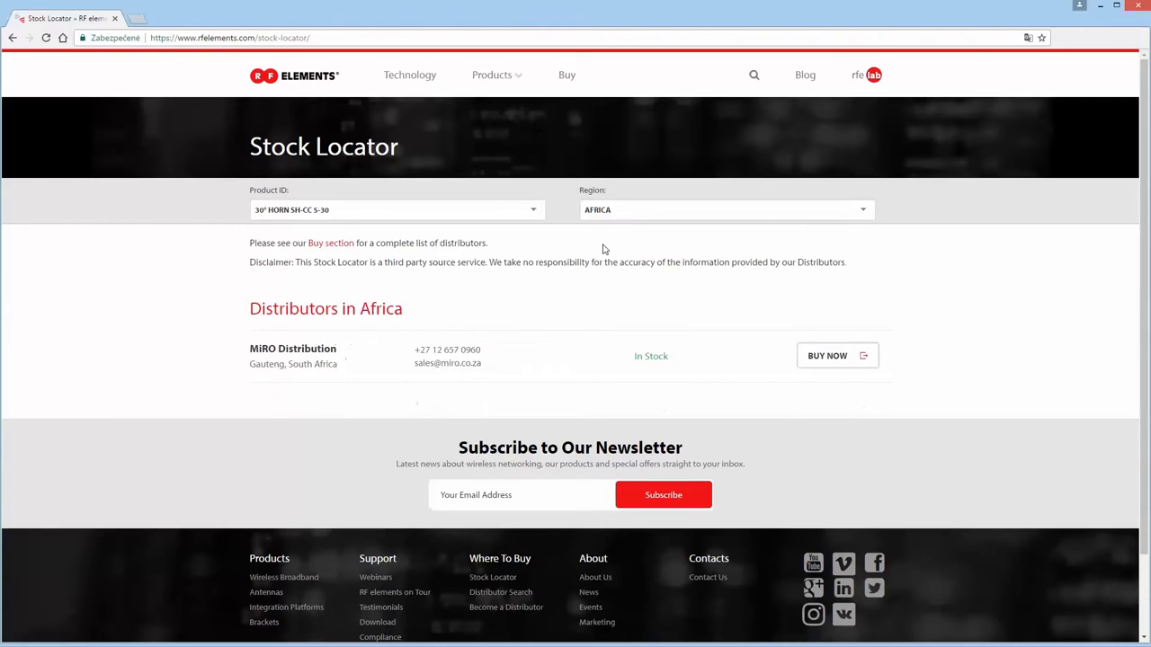
click(725, 209)
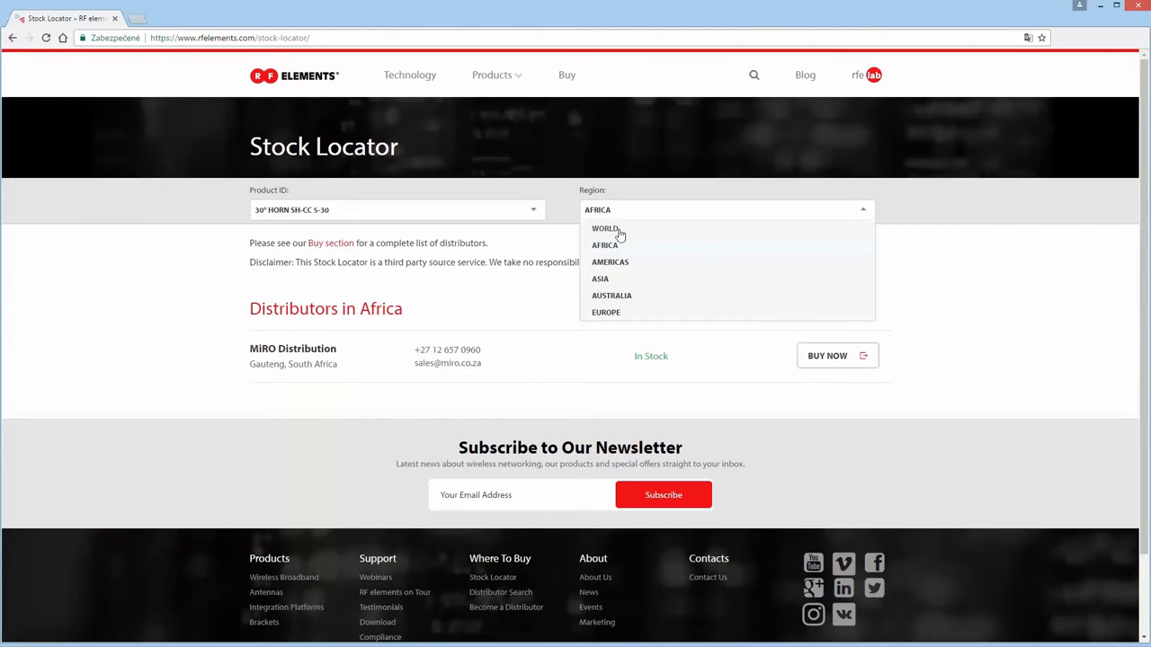
click(606, 228)
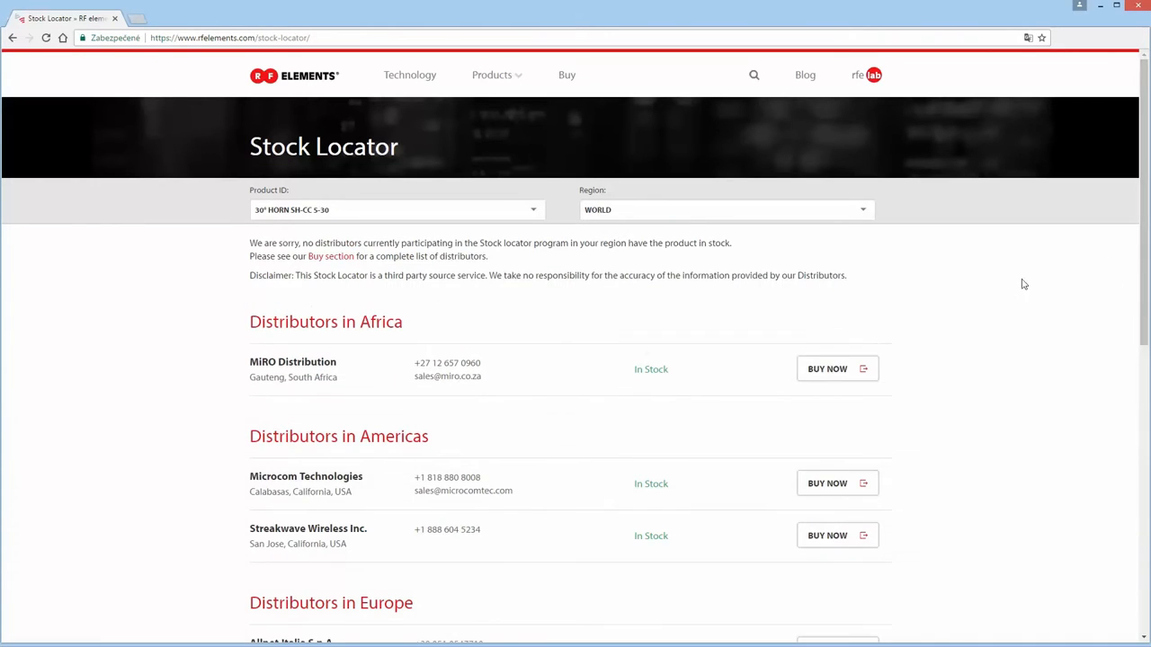
scroll(down, 3)
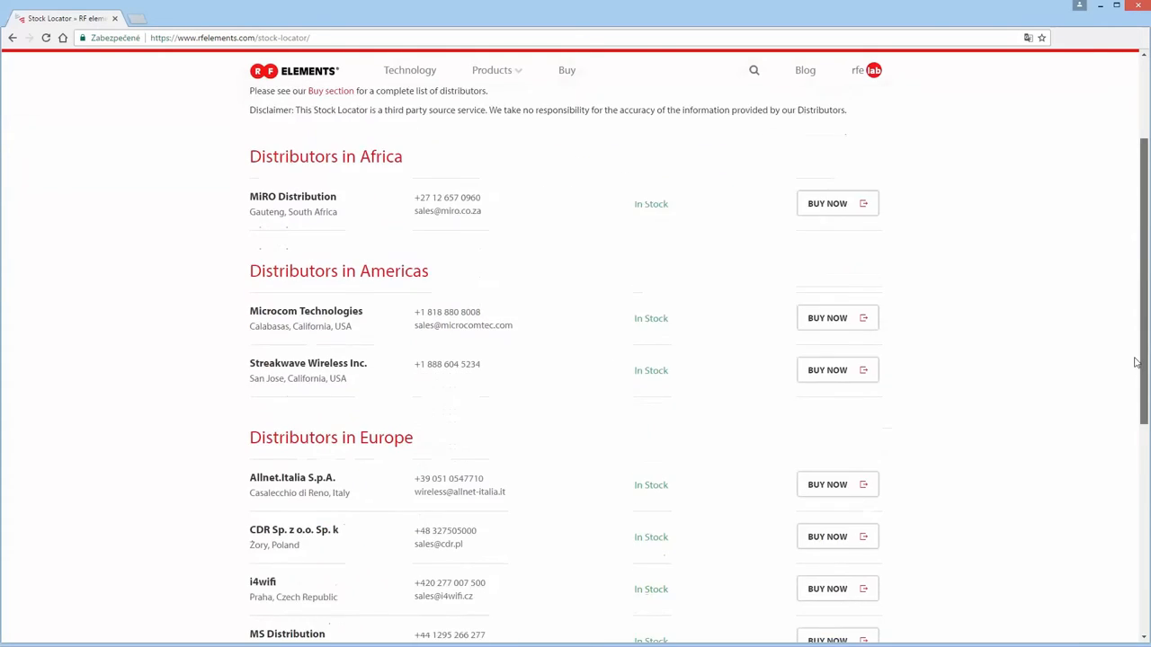
scroll(up, 3)
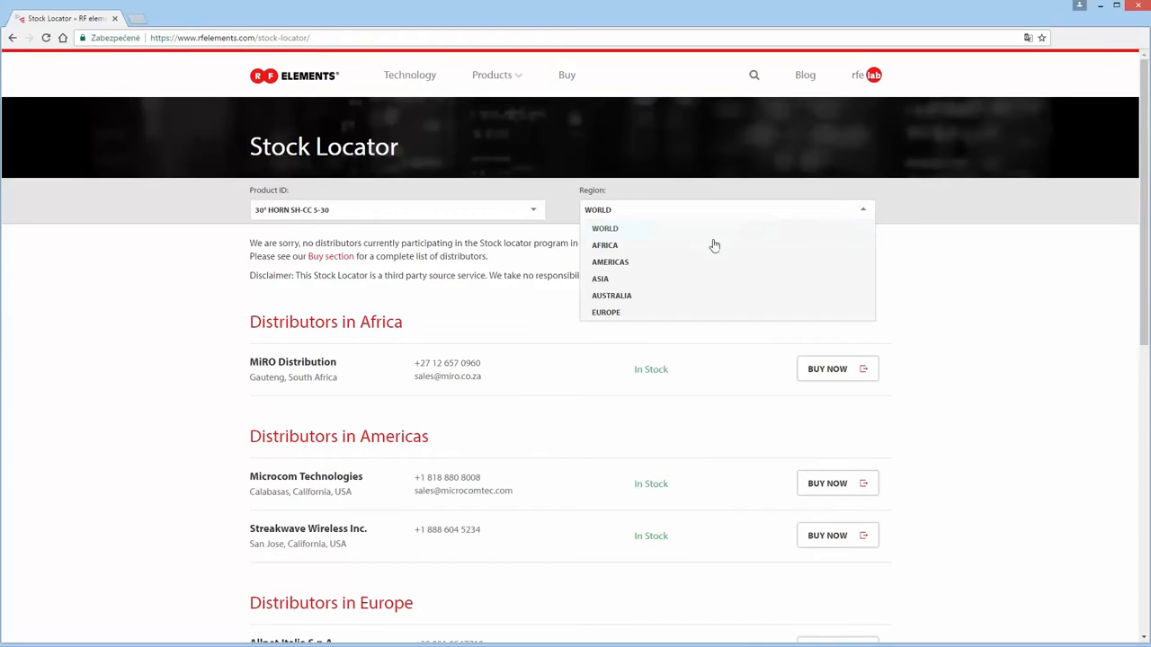
Step: Set the region back to Europe and select the 40° HORN SH-CC 5-40 product
click(606, 312)
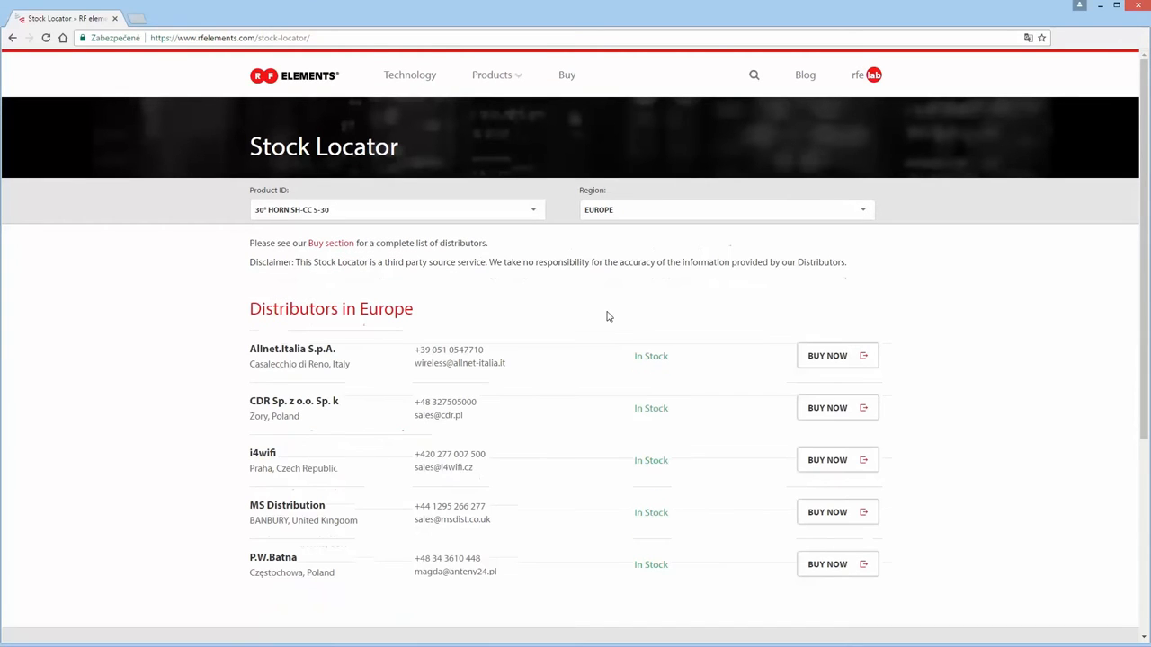
click(396, 209)
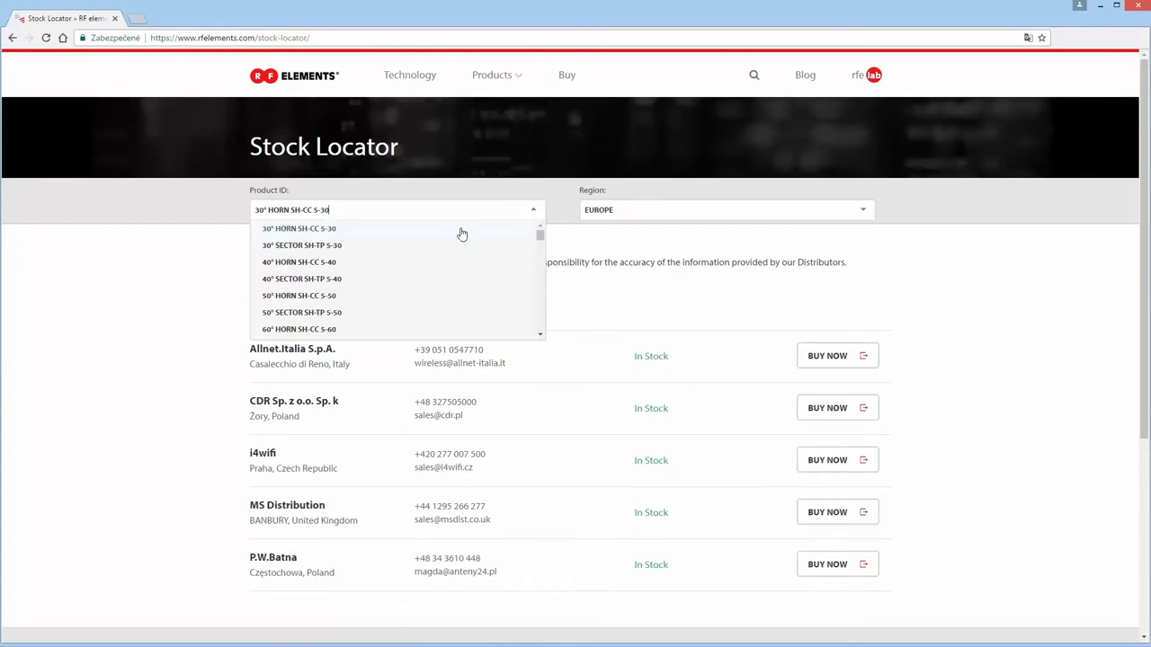
click(301, 244)
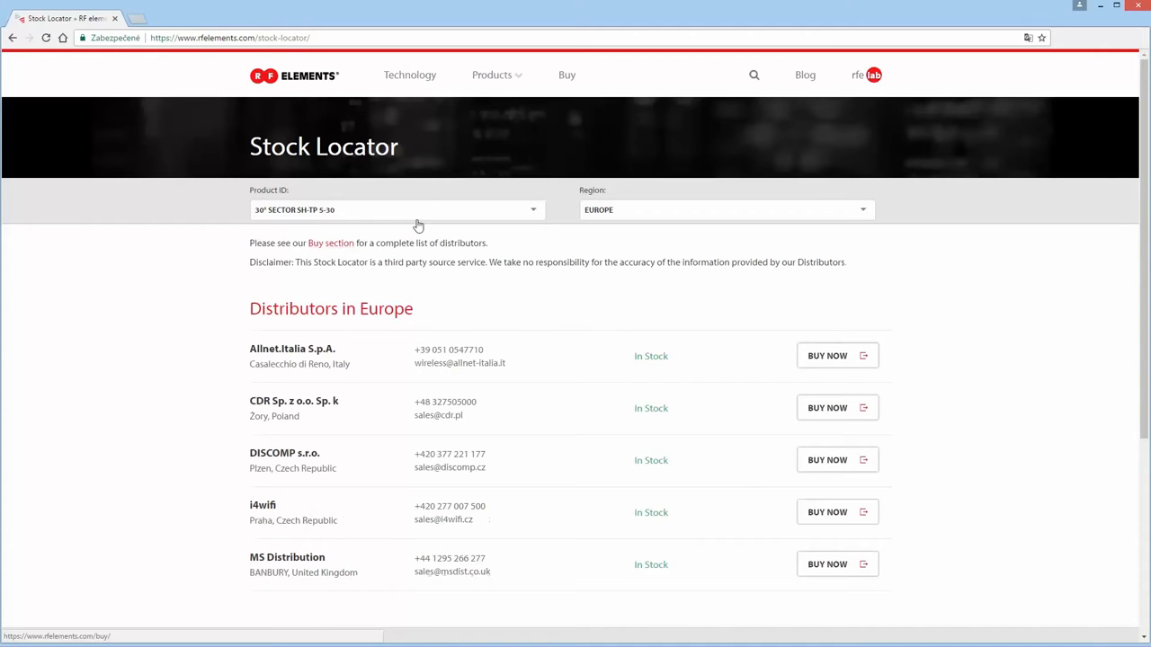
click(396, 210)
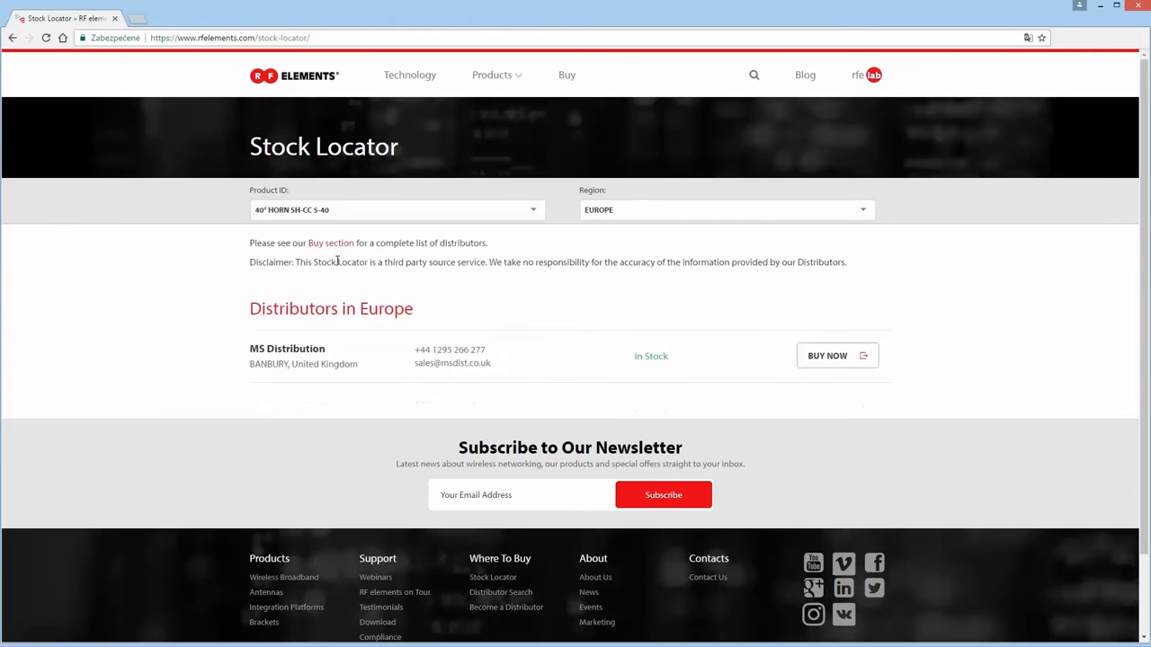
click(395, 210)
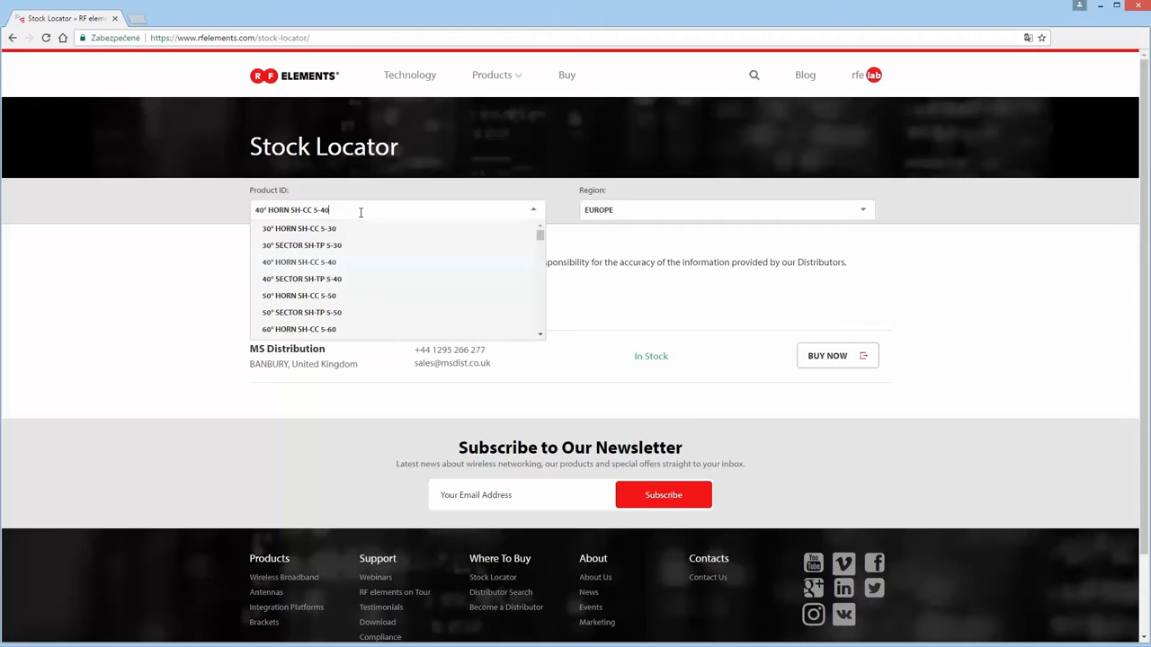
Step: Choose 40° SECTOR SH-TP 5-40 and view MS Distribution's Buy Now page, then return
click(302, 279)
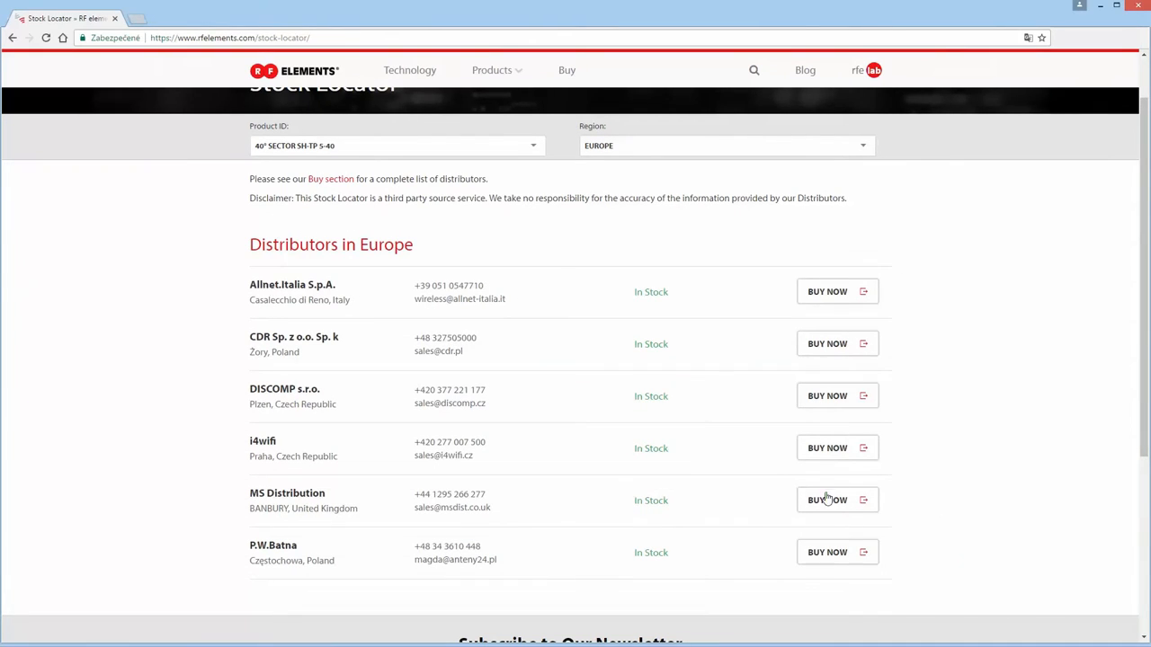
click(827, 500)
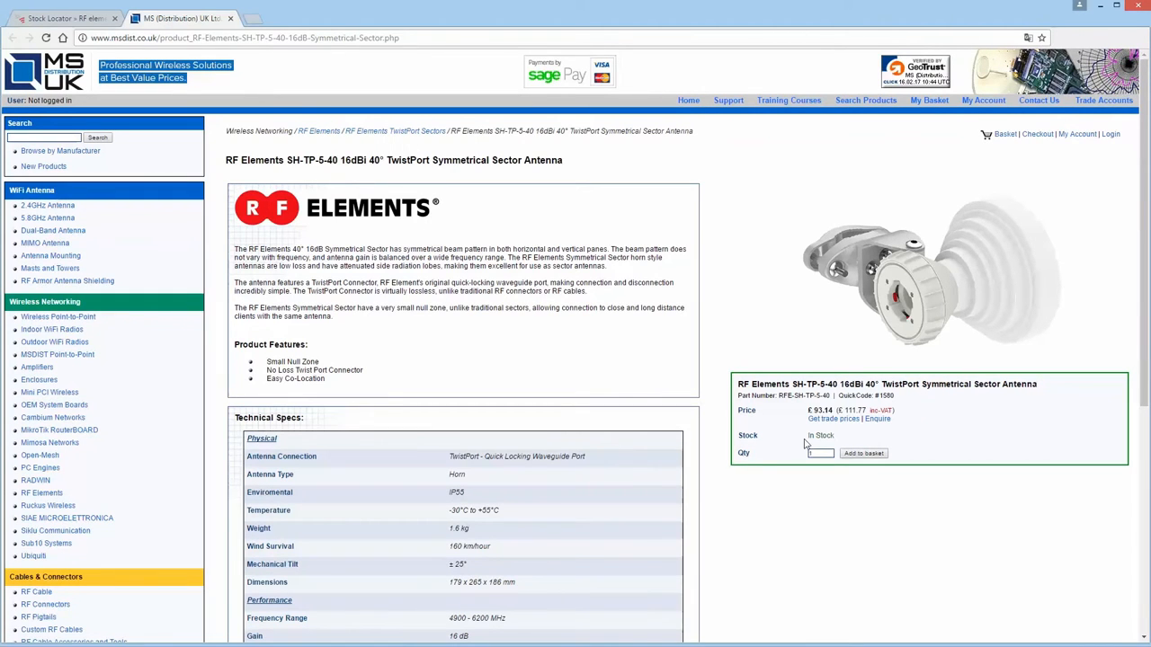
click(63, 18)
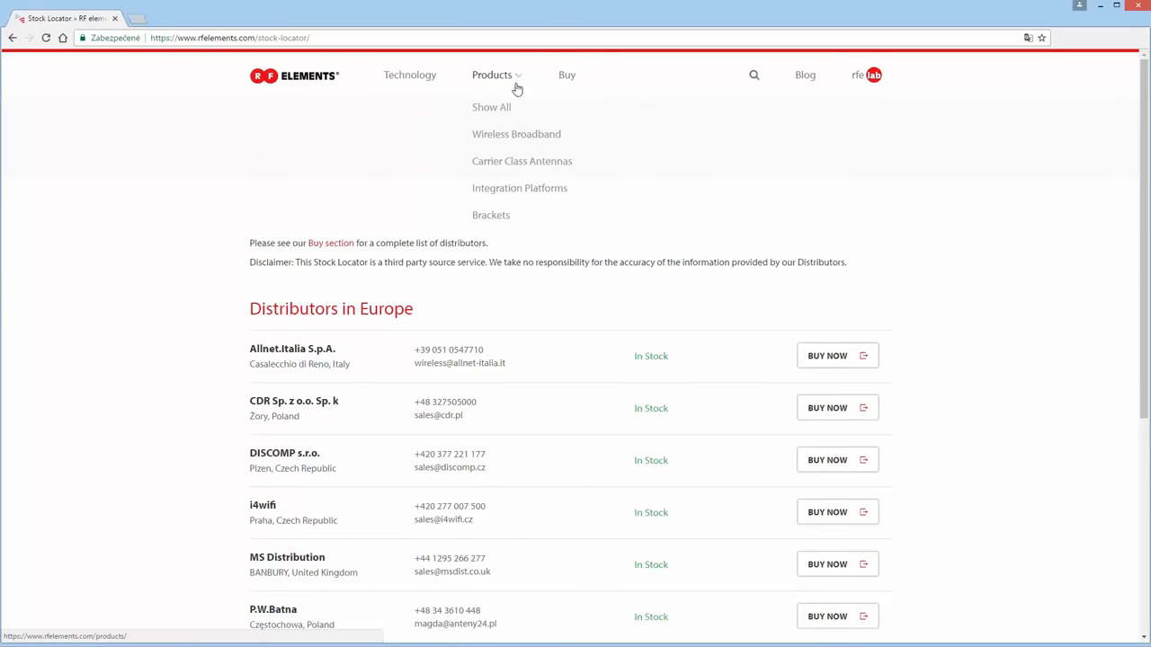
Step: Go to the Wireless Broadband product catalogue and scroll to Symmetrical Horn TP Antennas
click(516, 134)
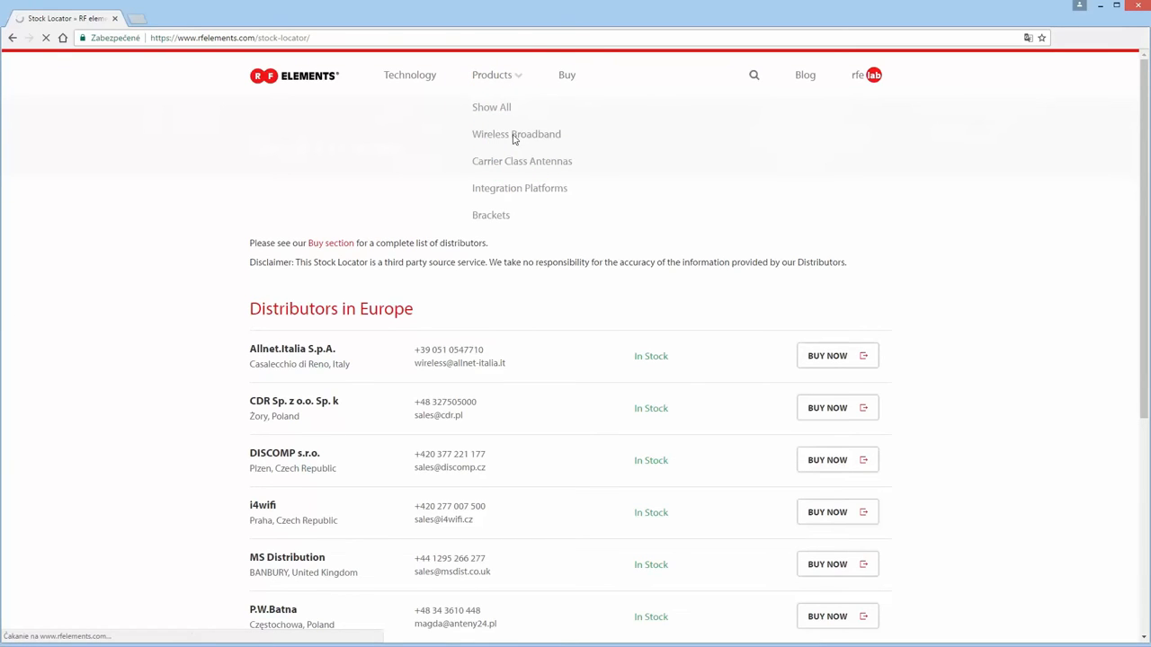
click(516, 134)
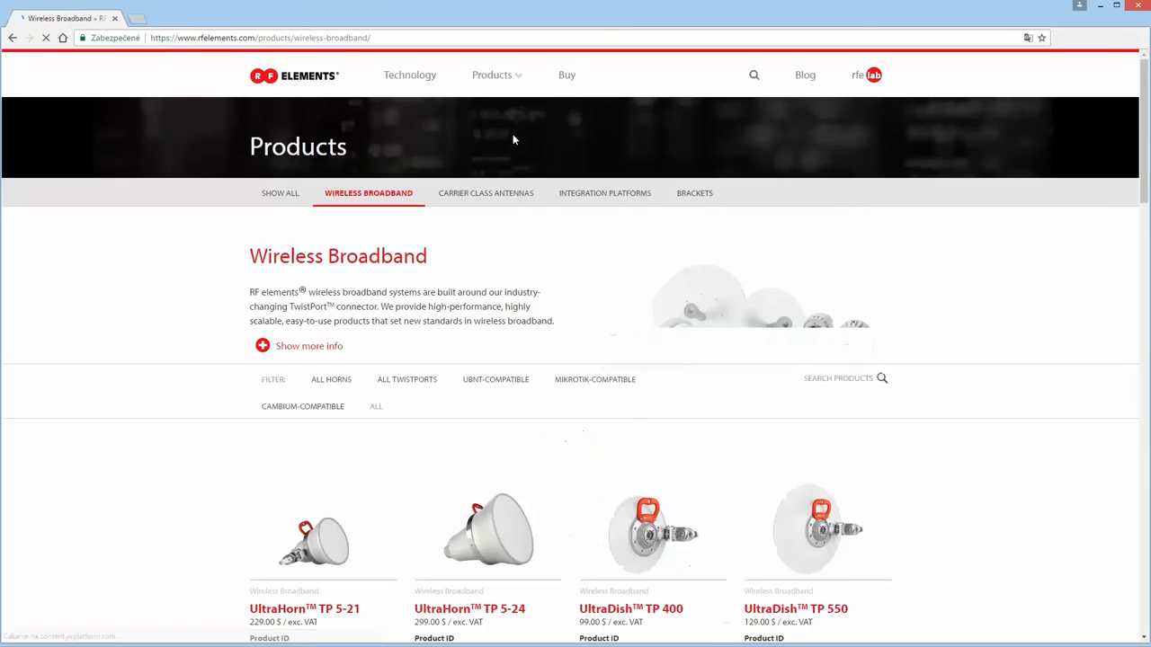
scroll(down, 3)
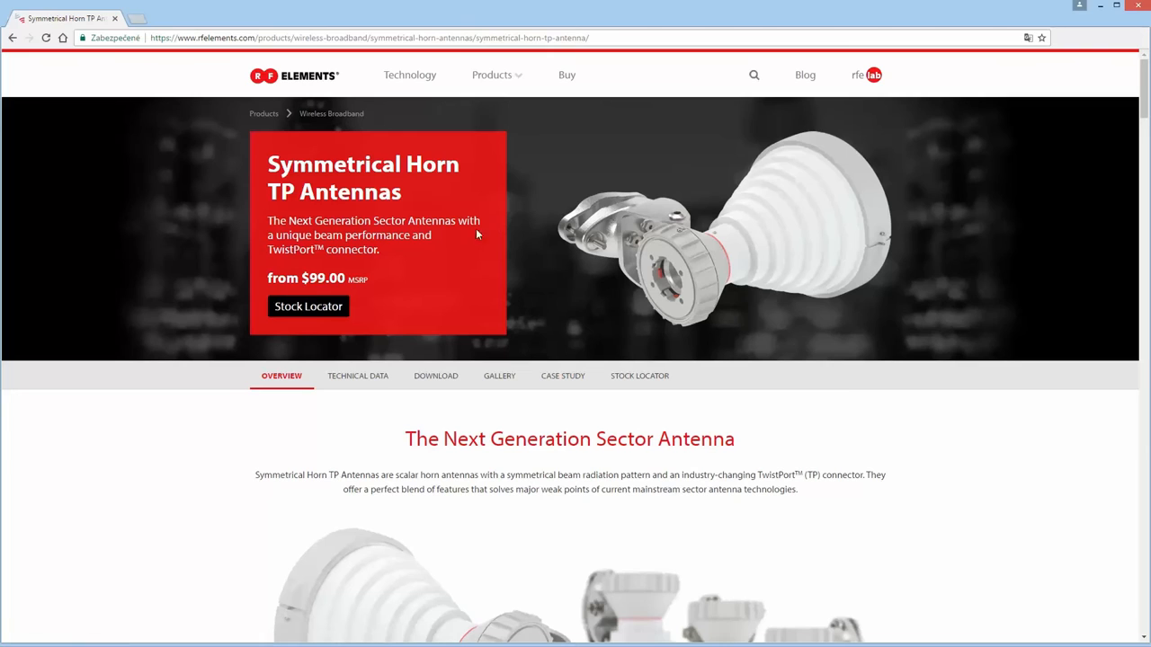
mouse_move(309, 306)
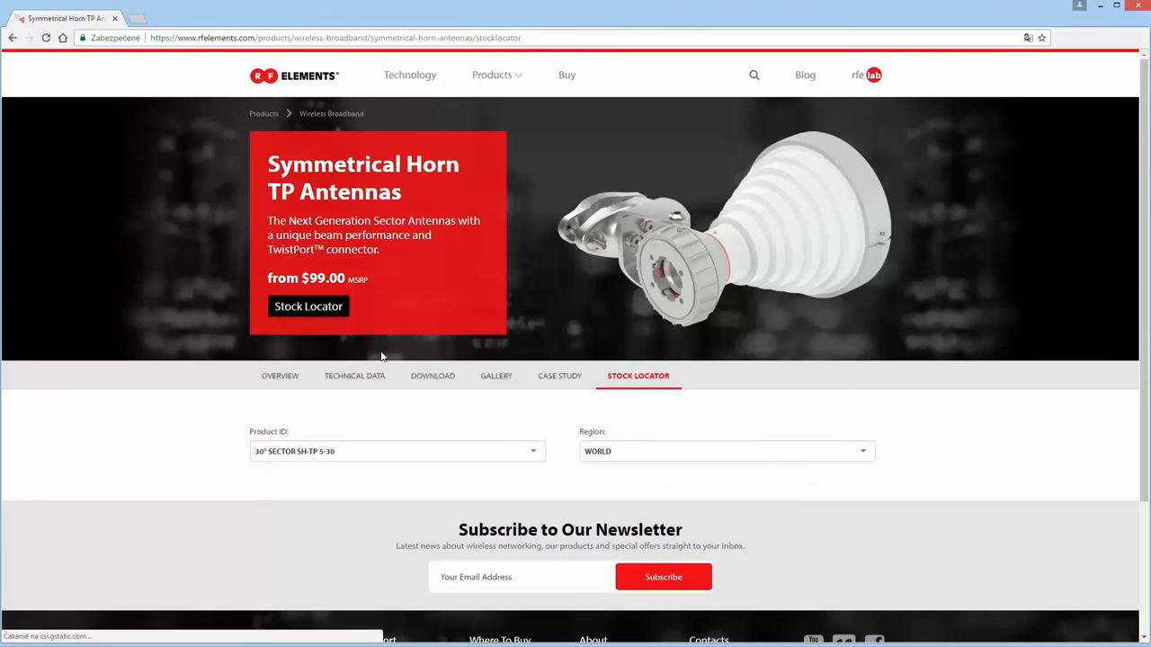
Step: Set the product page's stock locator Region to Europe, then Americas, for 30° SECTOR SH-TP 5-30
click(726, 452)
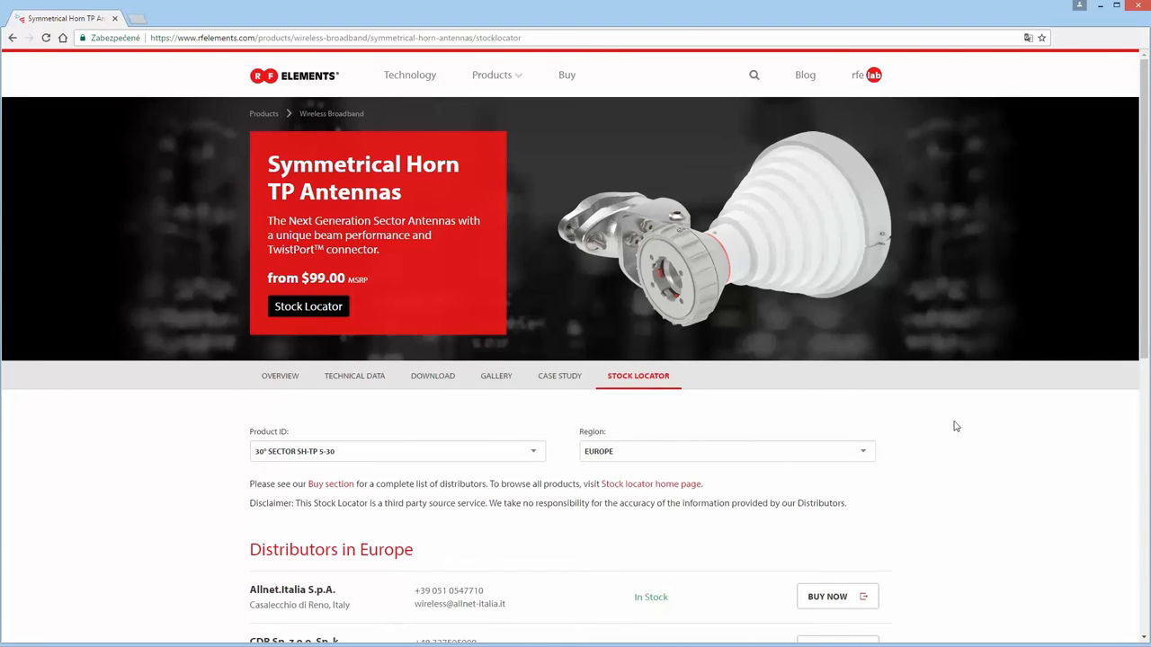
scroll(down, 3)
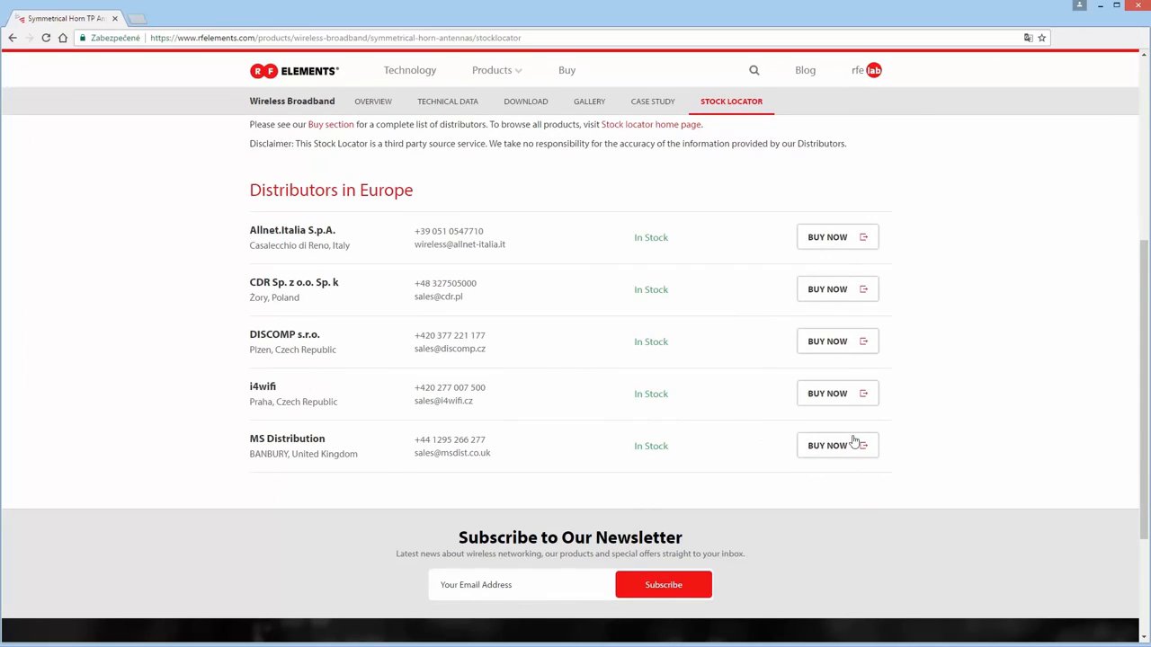
scroll(up, 3)
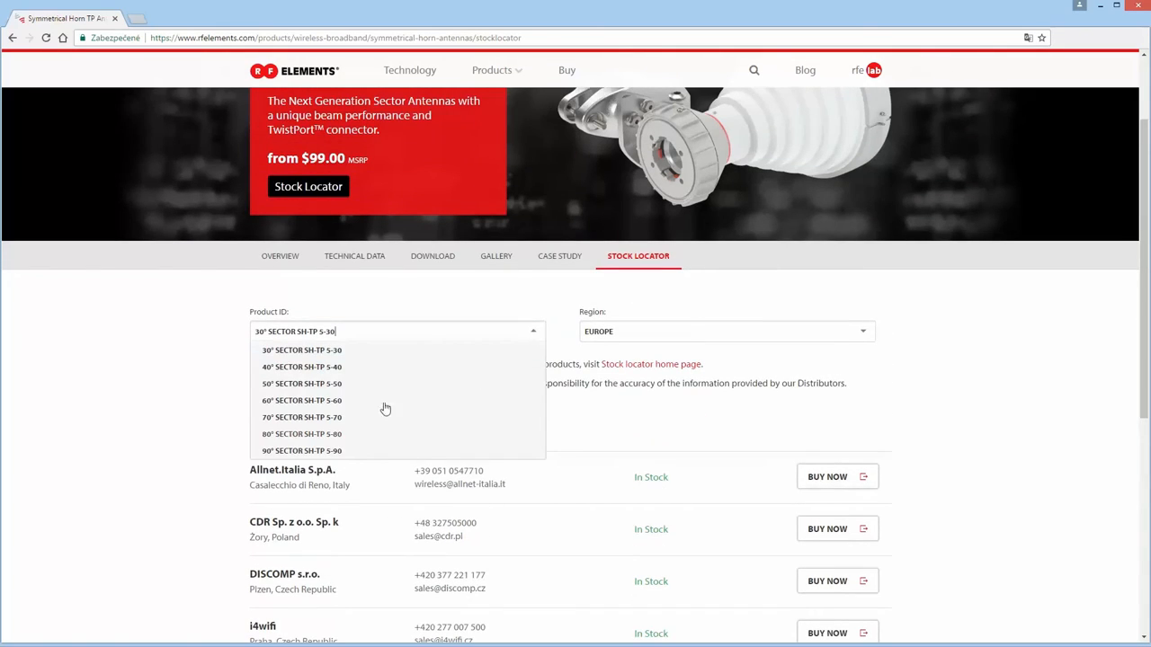
click(301, 451)
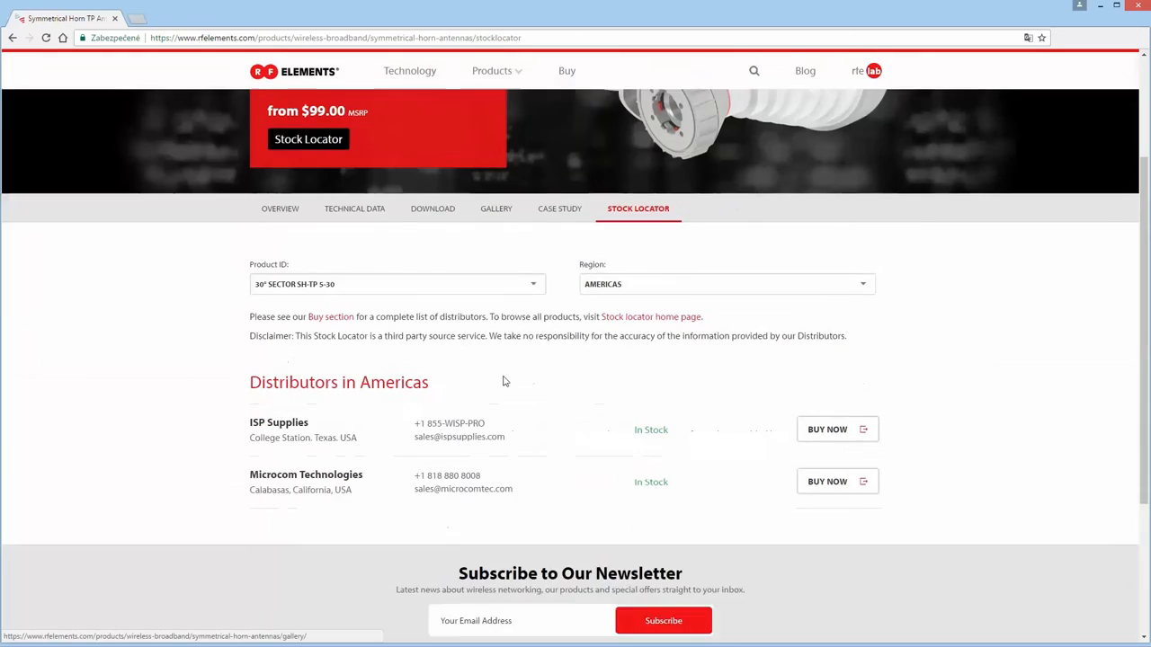
scroll(down, 3)
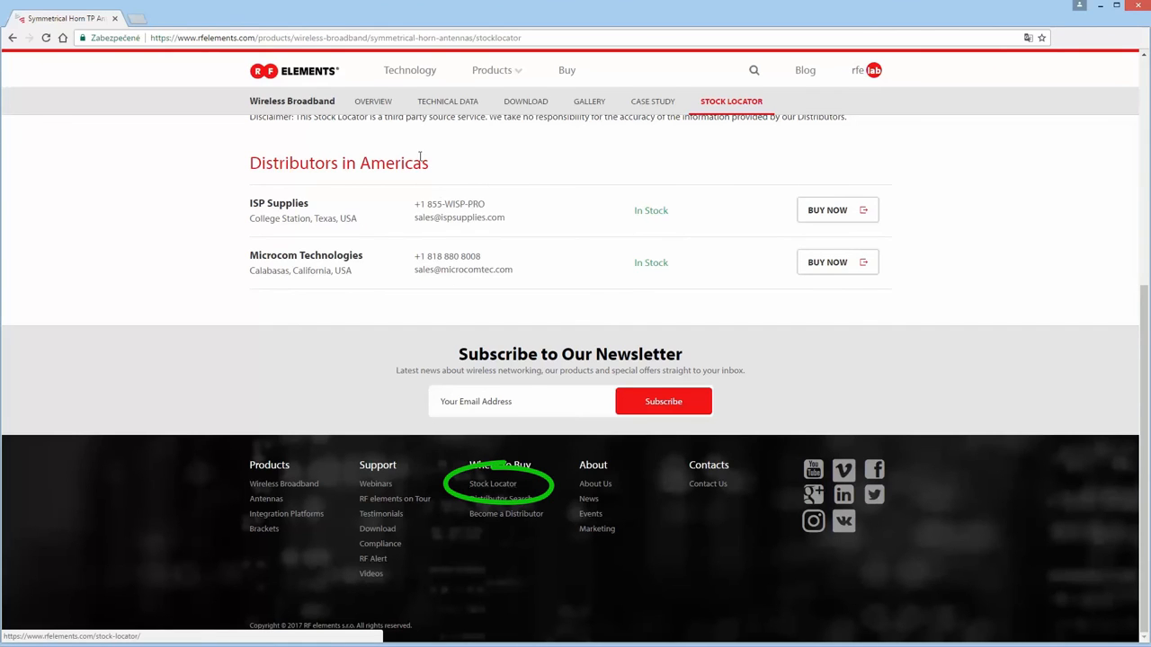
Step: Return to the RF Elements home page via the logo and scroll to Stock Locator
click(294, 74)
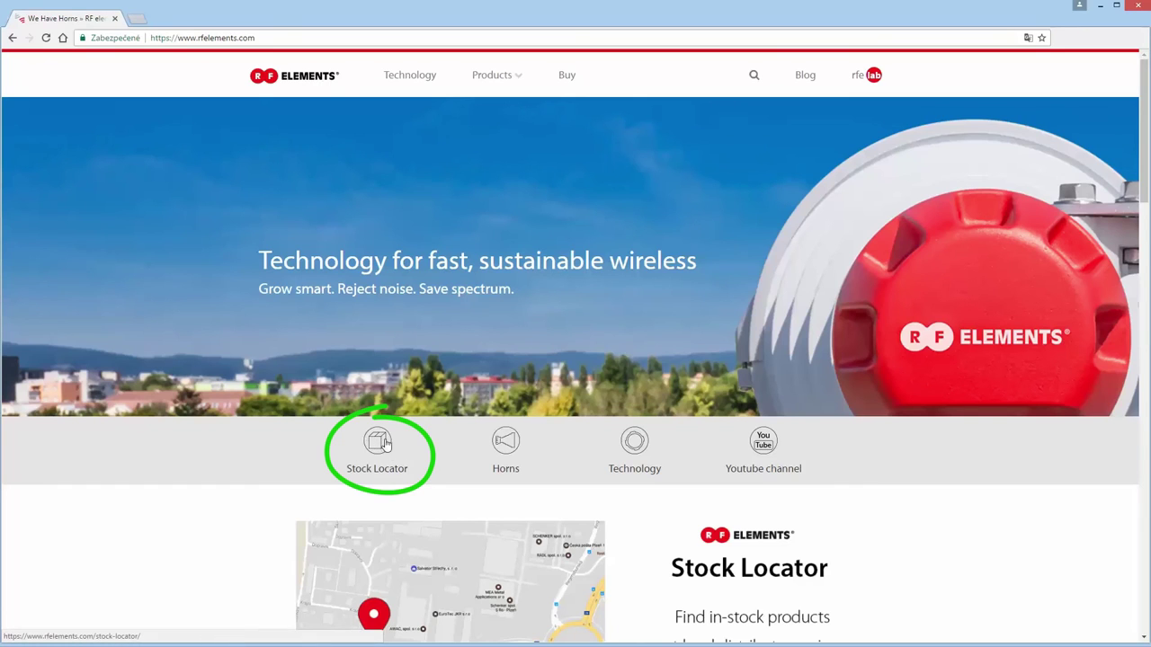
scroll(down, 3)
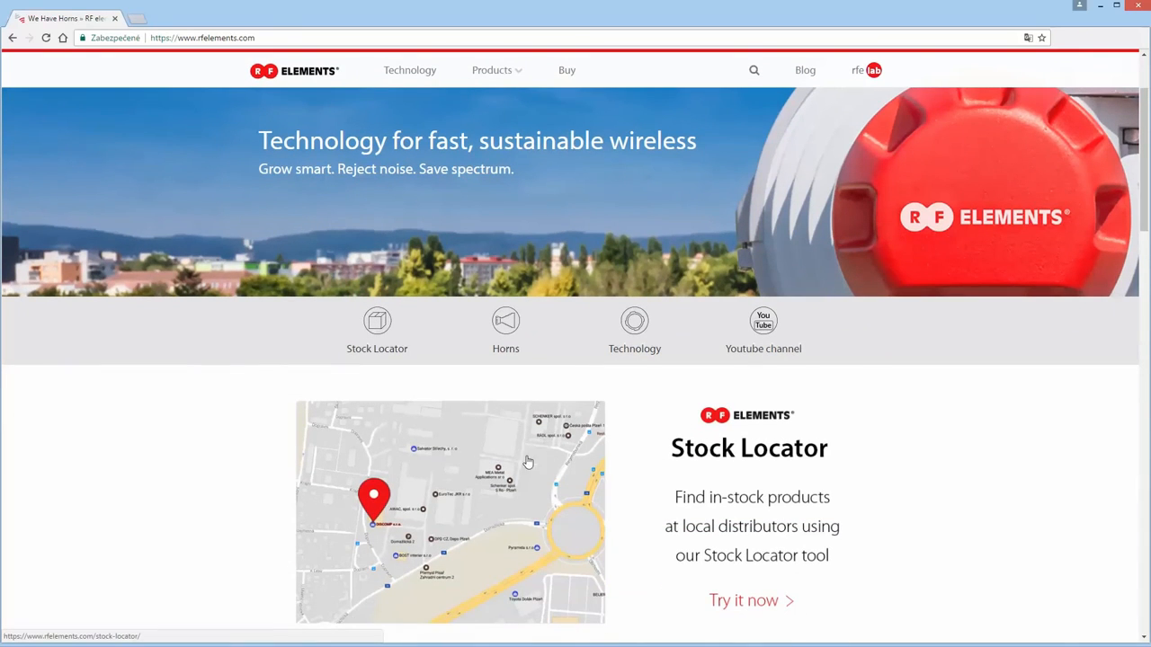
mouse_move(495, 499)
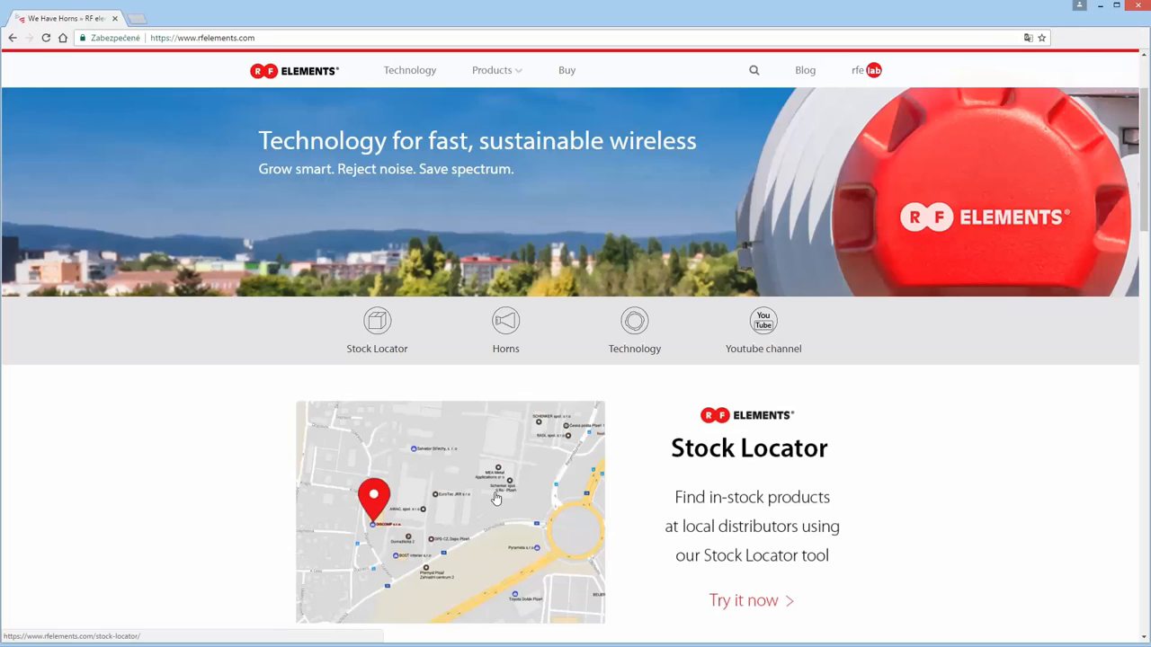